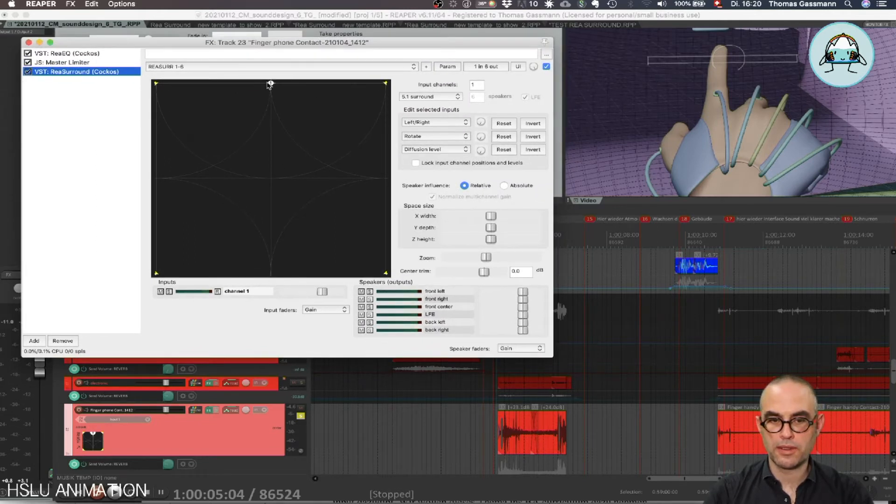
mouse_move(293, 90)
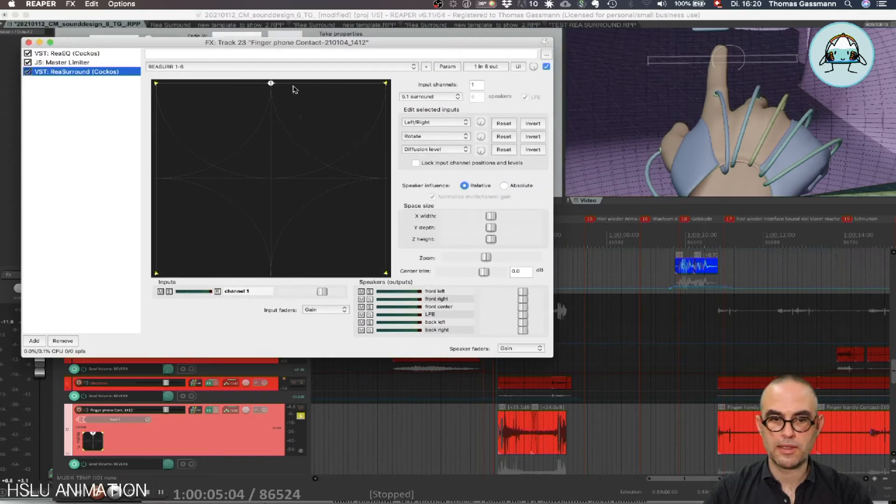
mouse_move(720, 61)
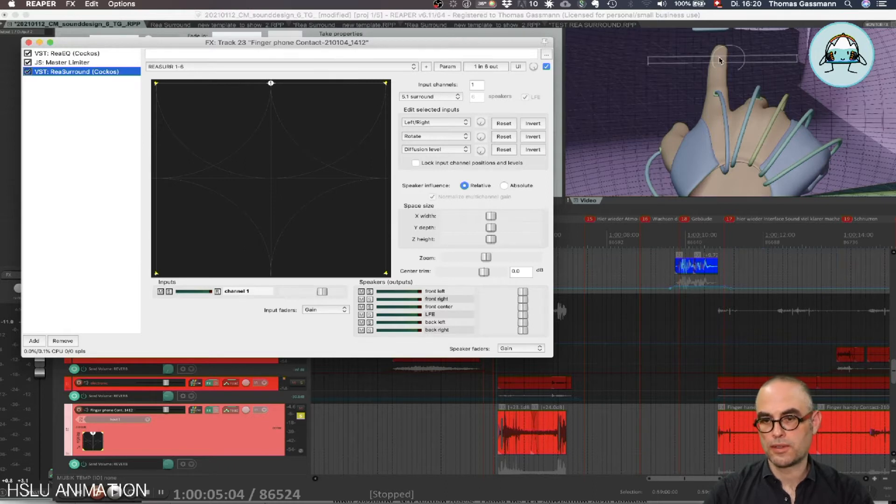
mouse_move(792, 61)
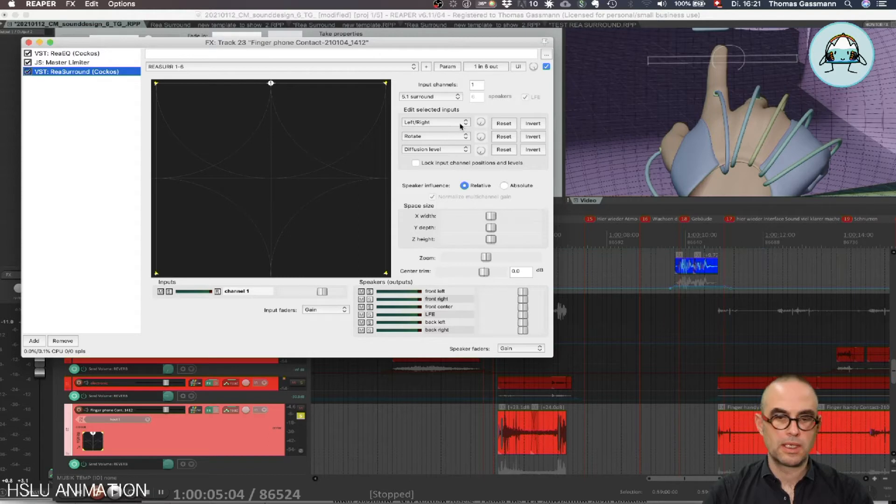
mouse_move(650, 121)
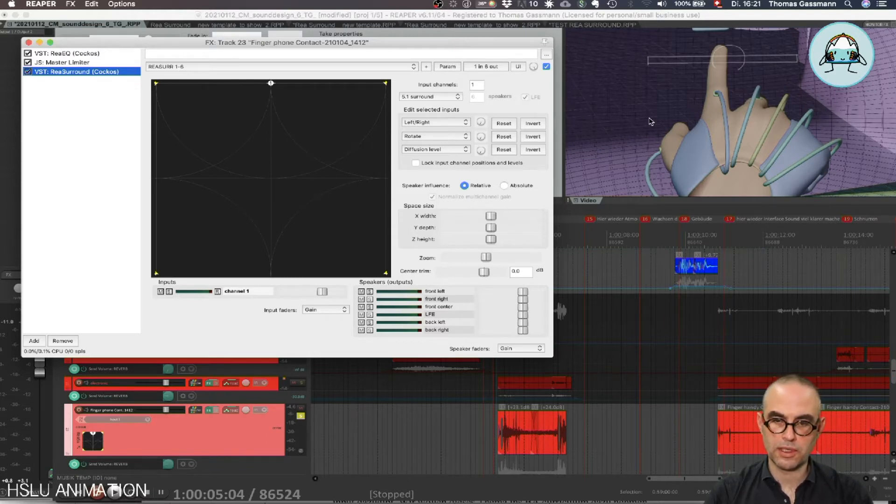
- Bring up the video window's options menu for its mouse-drag MIDI CC setting
right_click(649, 121)
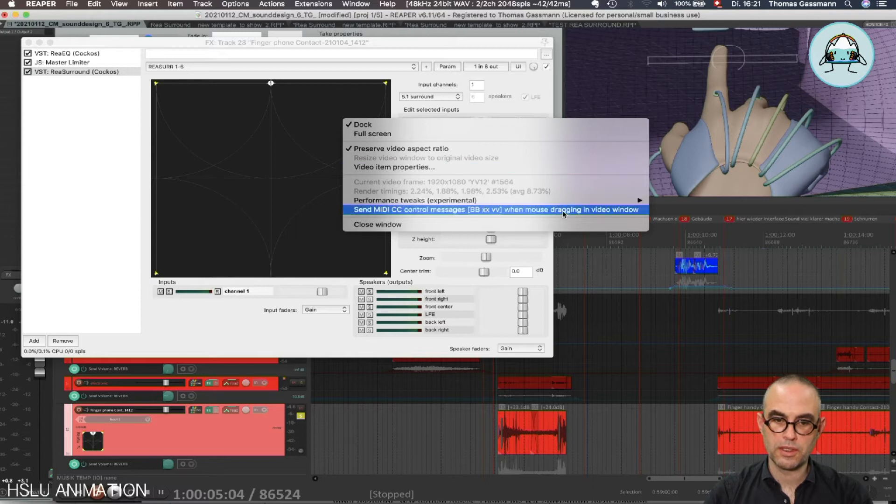
mouse_move(531, 210)
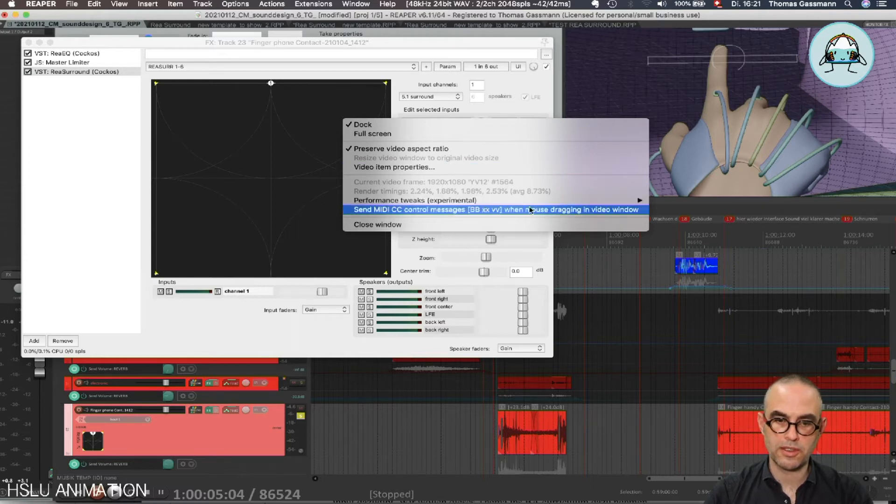
mouse_move(526, 210)
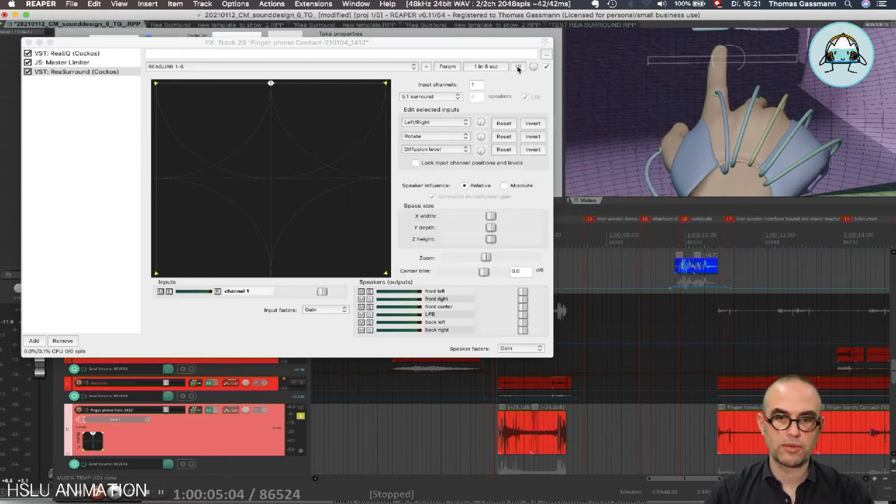
- Show ReaSurround as generic sliders and bring up the Param menu for last-touched in 1 X
click(508, 39)
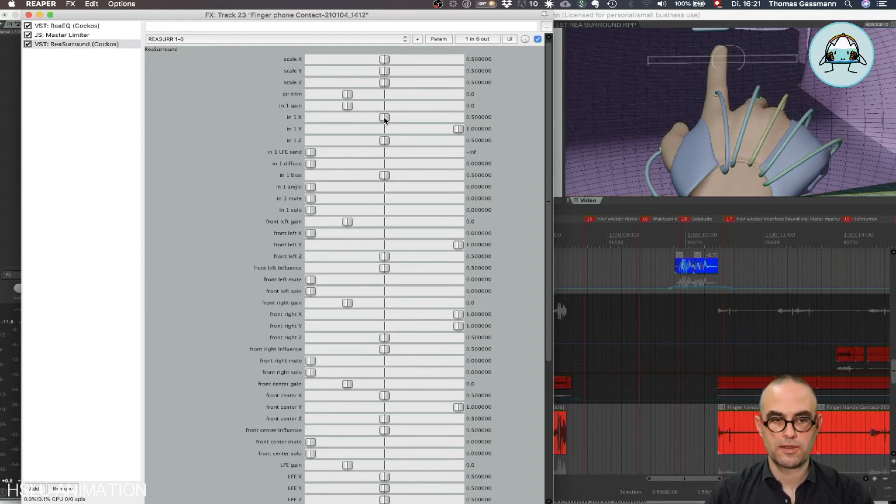
click(439, 39)
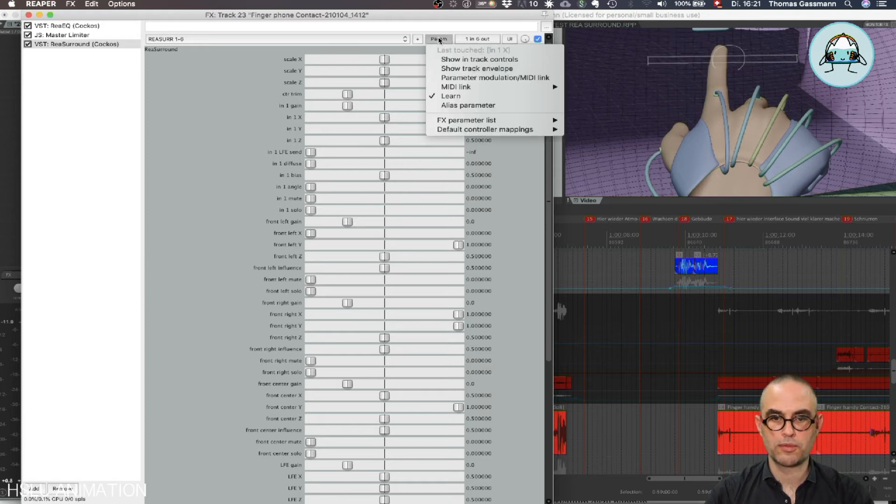
- Learn in 1 X to MIDI Chan 12 CC 3 from video-window drags and confirm the assignment
click(450, 95)
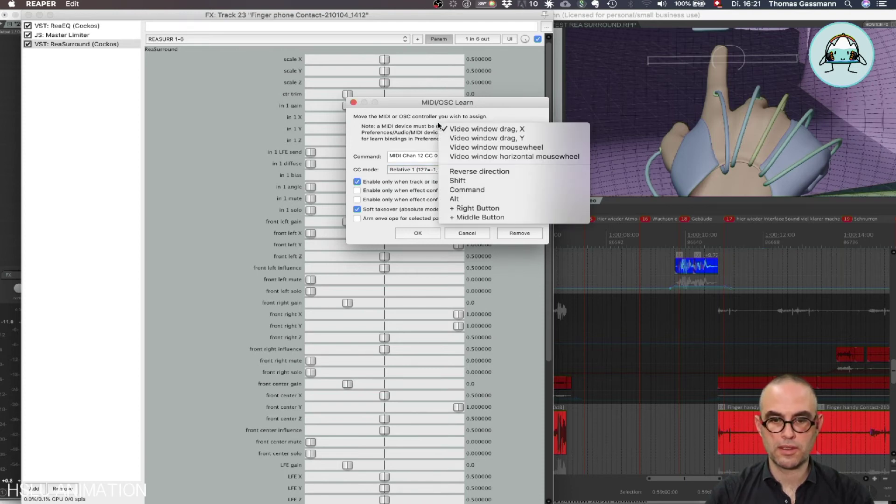
mouse_move(485, 128)
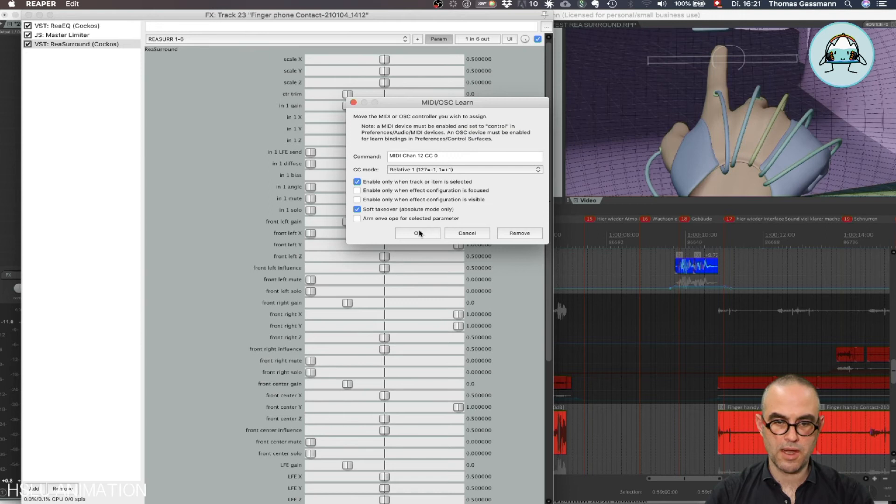
click(417, 234)
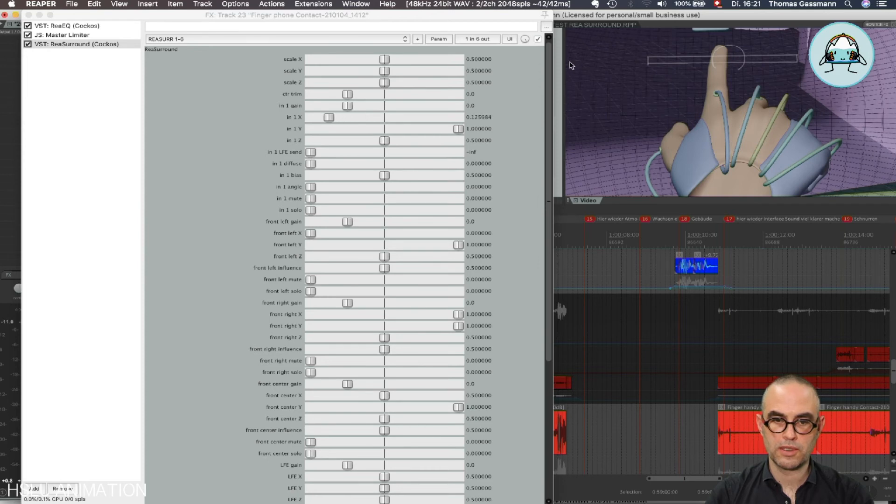
- Drag across the video picture to move in 1 X from centre to about 0.30
drag(328, 117, 354, 117)
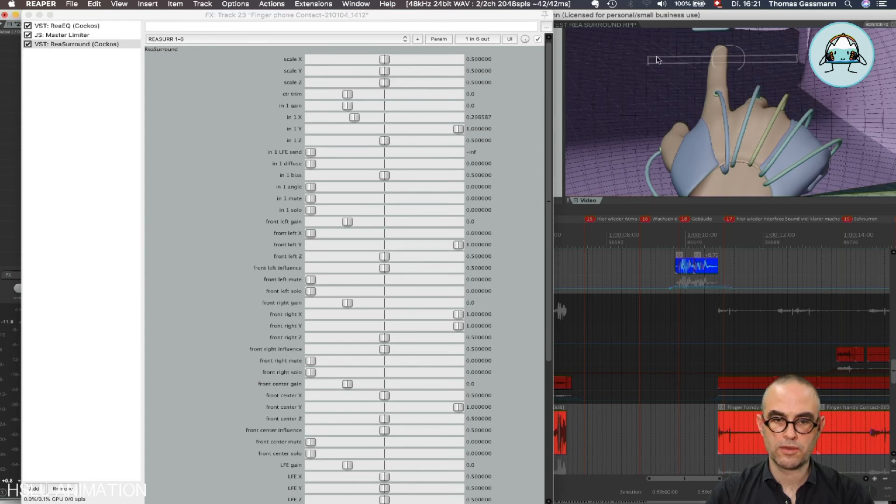
drag(355, 118, 382, 118)
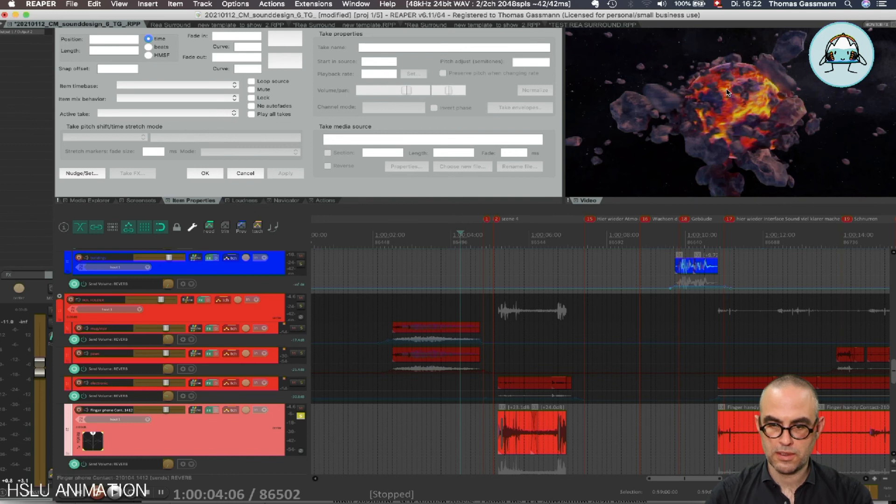
- Play the project from about 1:00:04 with the video running, then stop at 1:00:04:21
key(space)
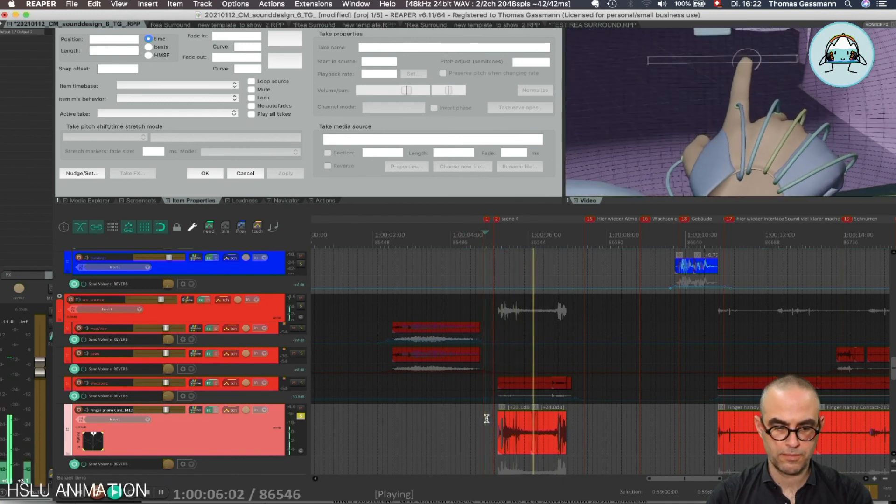
key(space)
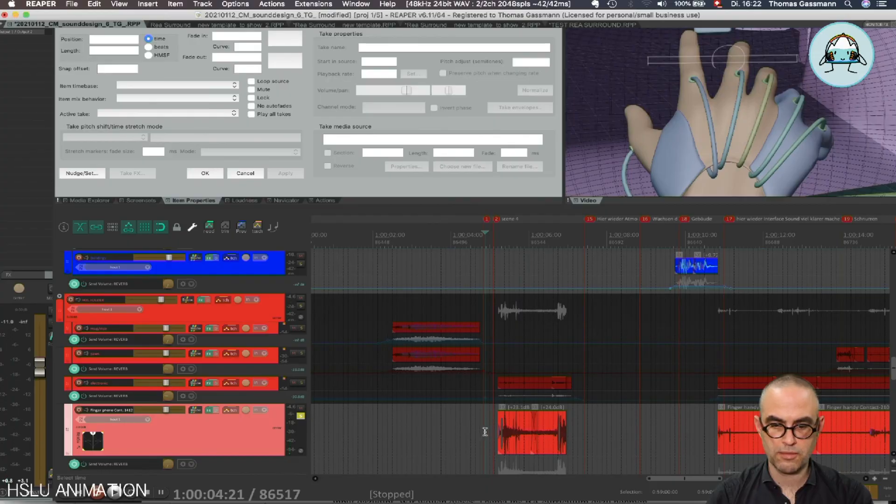